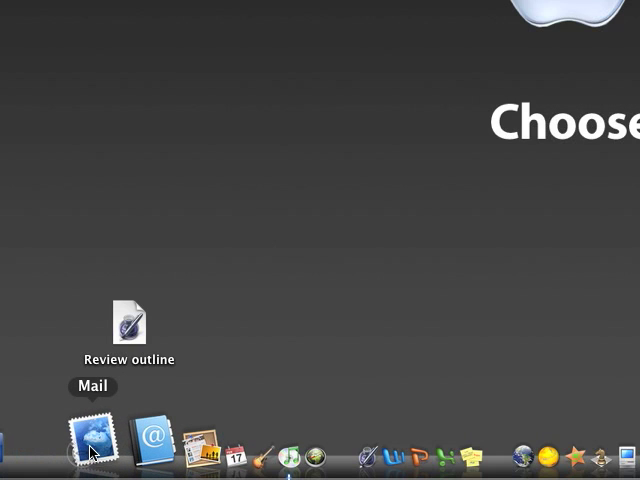
mouse_move(112, 456)
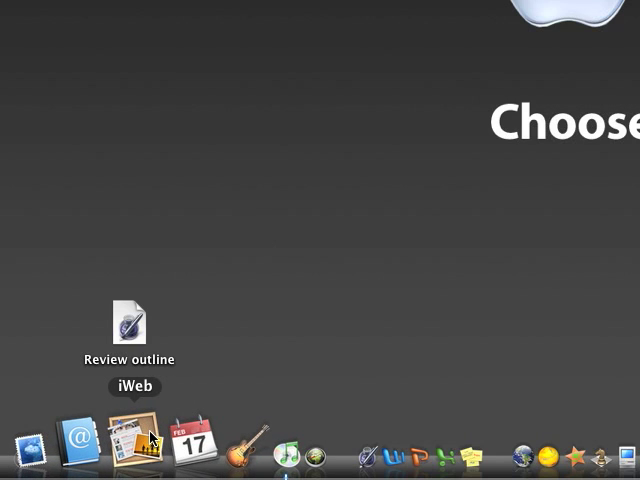
mouse_move(180, 430)
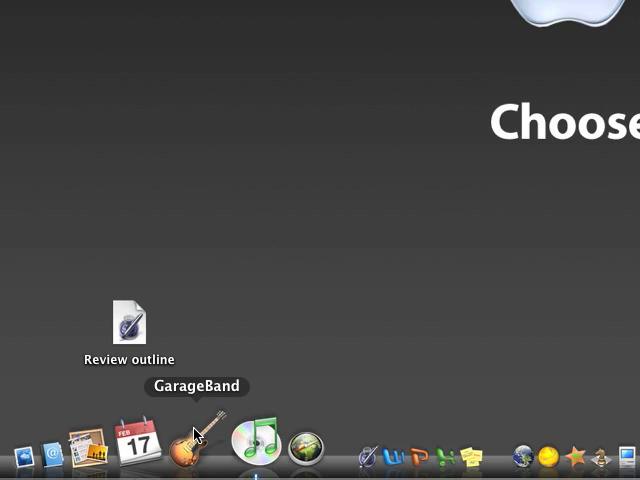
mouse_move(222, 436)
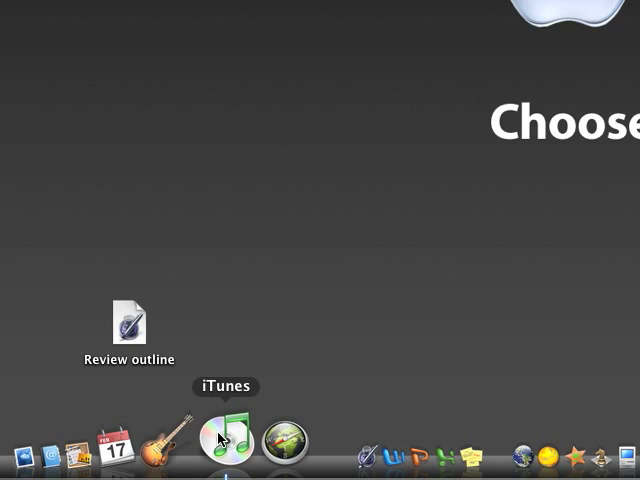
Select Macintosh XL from the 1983 list to show its General information window
click(226, 440)
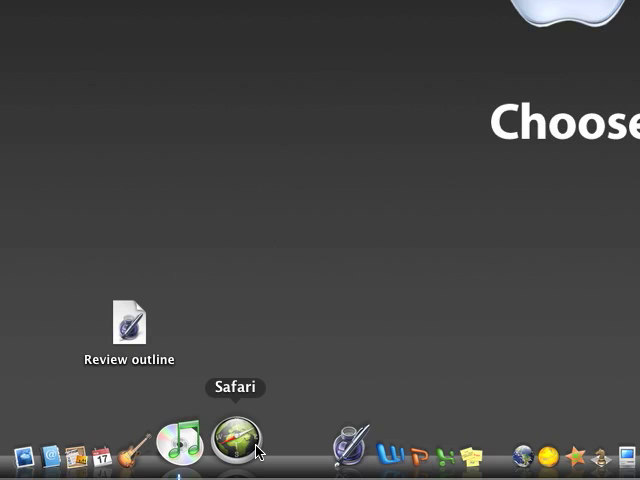
mouse_move(276, 450)
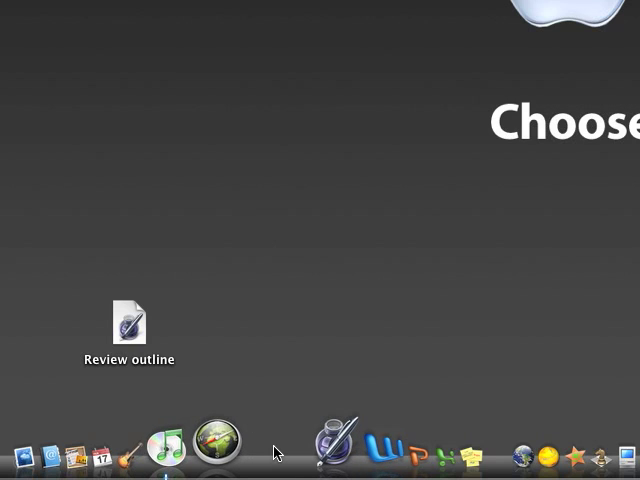
mouse_move(300, 448)
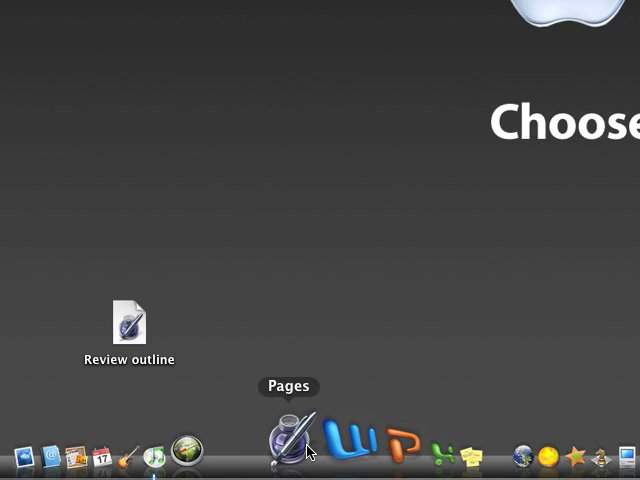
mouse_move(330, 448)
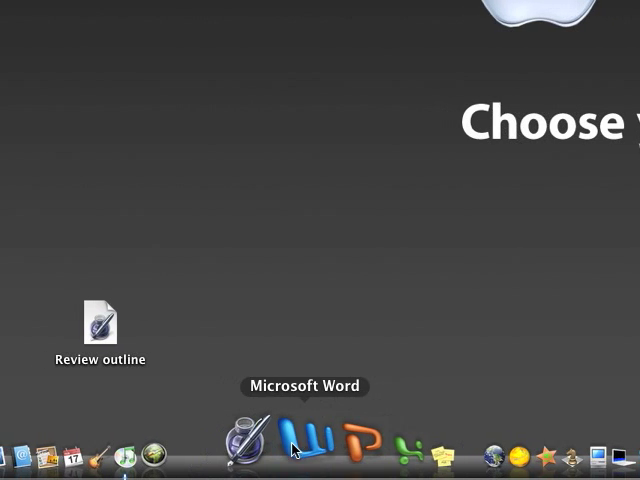
mouse_move(316, 446)
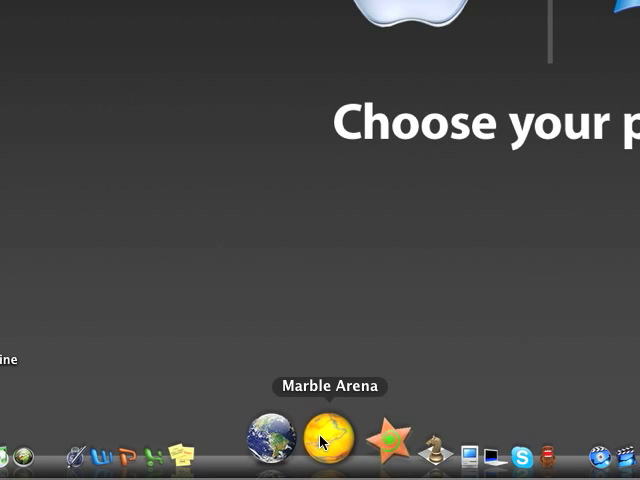
mouse_move(338, 444)
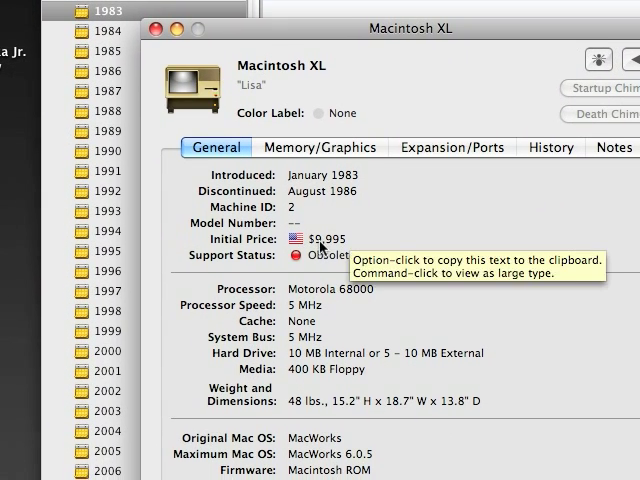
scroll(down, 3)
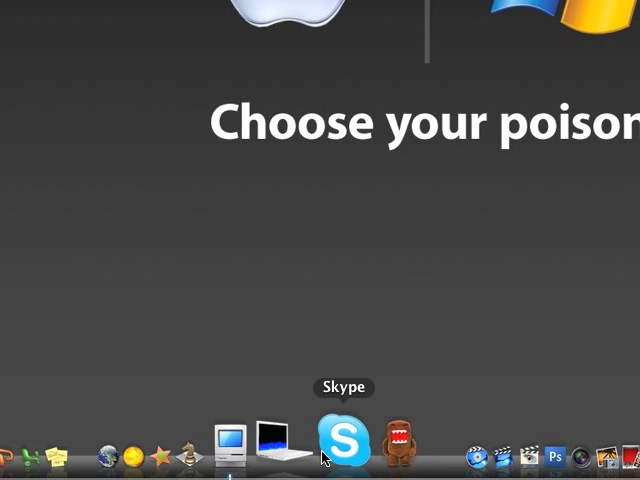
mouse_move(340, 444)
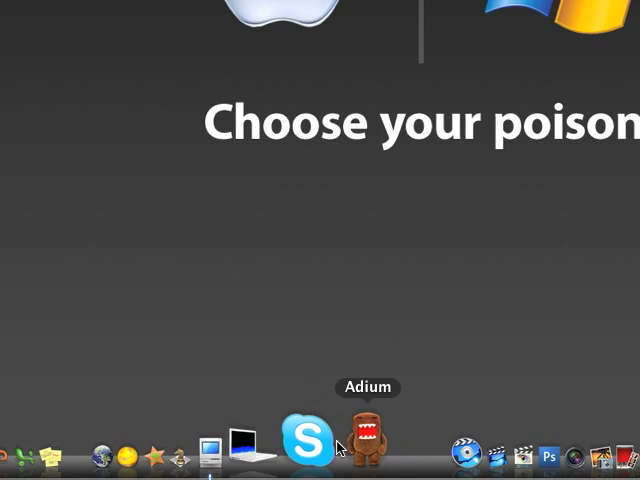
mouse_move(318, 446)
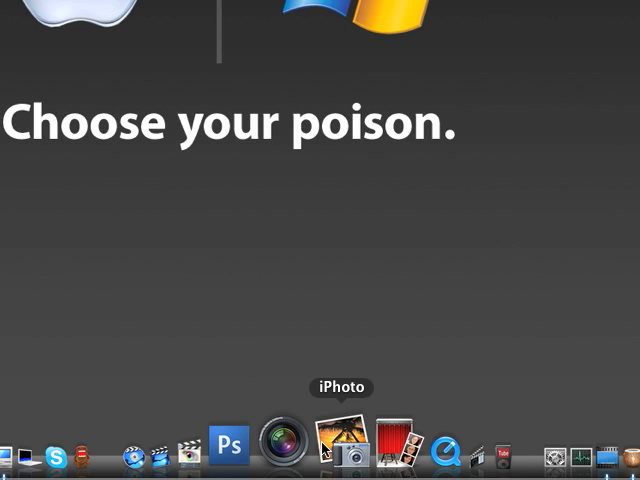
mouse_move(340, 452)
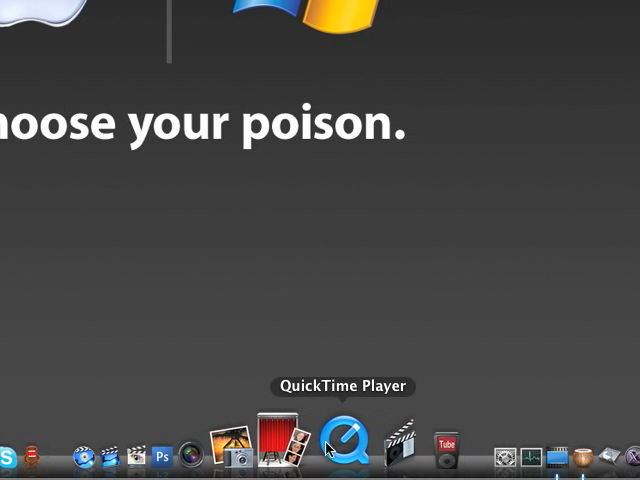
mouse_move(326, 444)
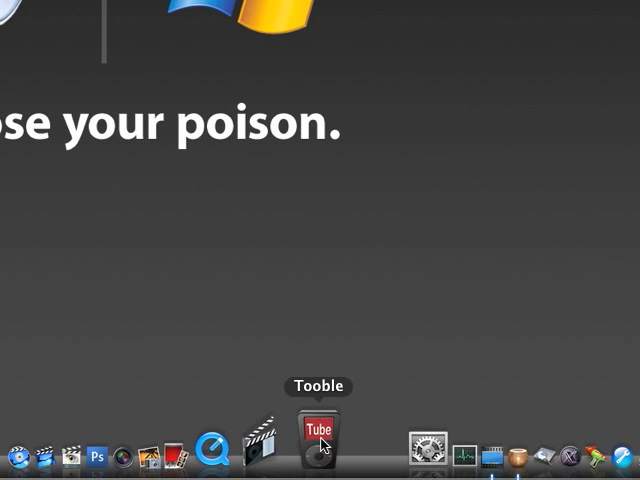
mouse_move(322, 436)
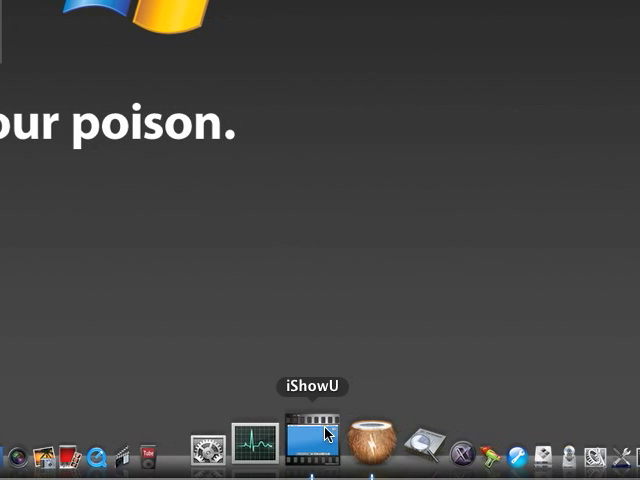
mouse_move(338, 440)
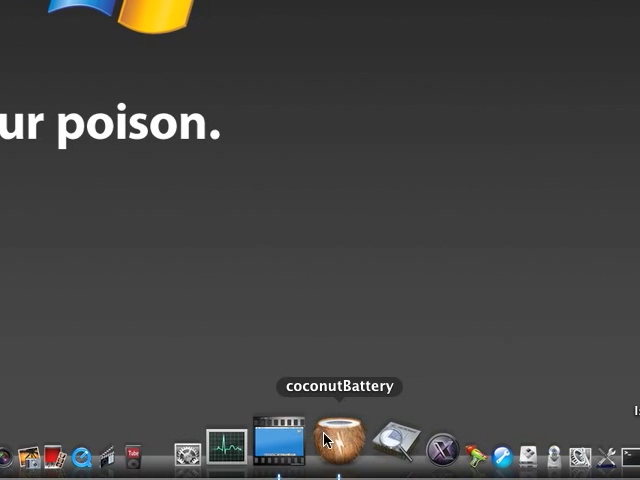
click(338, 444)
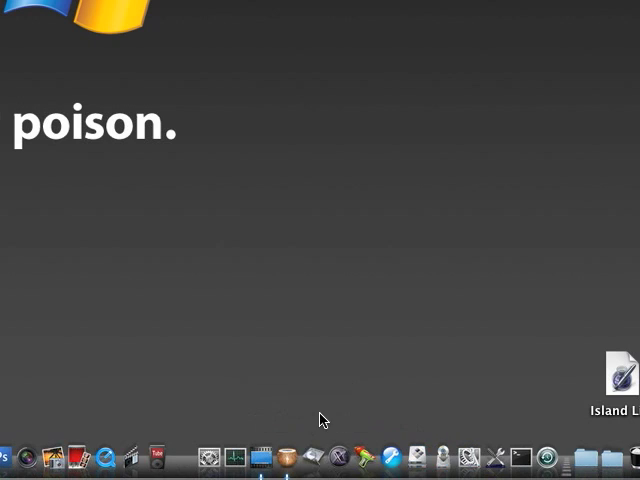
mouse_move(320, 444)
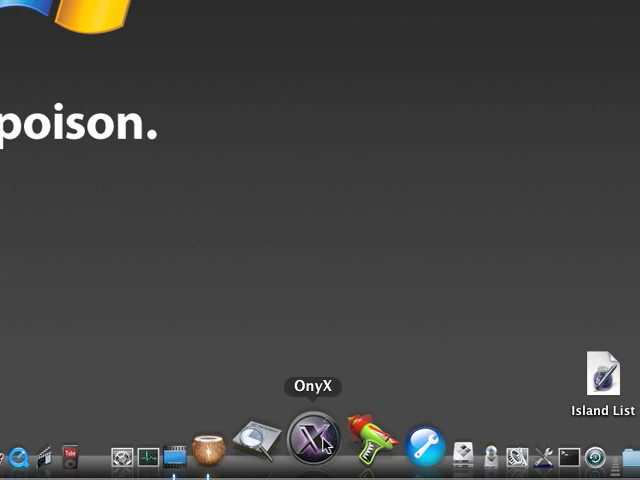
mouse_move(332, 440)
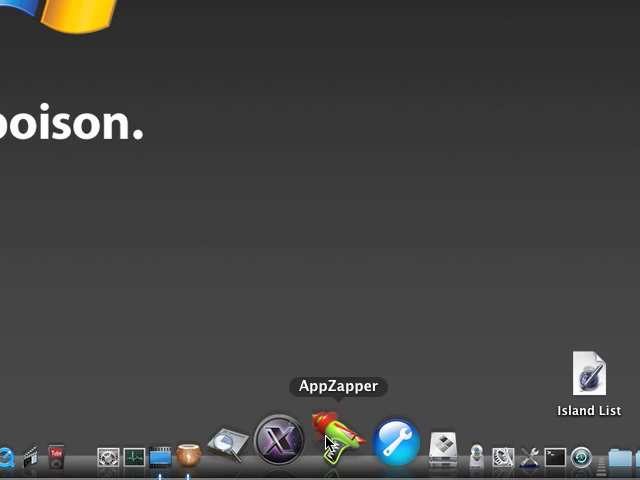
mouse_move(360, 444)
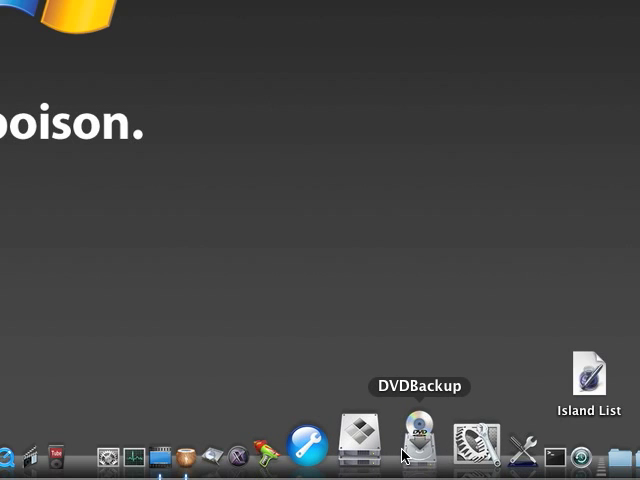
right_click(418, 450)
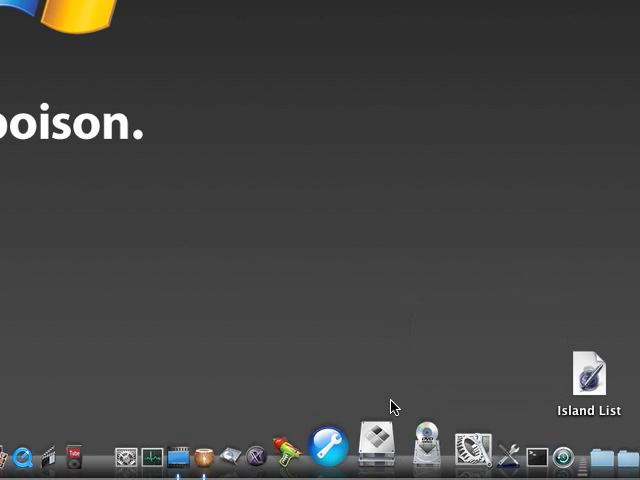
mouse_move(412, 440)
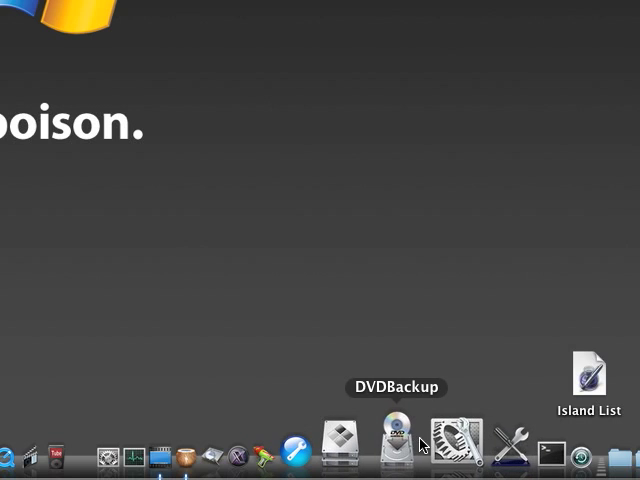
mouse_move(436, 444)
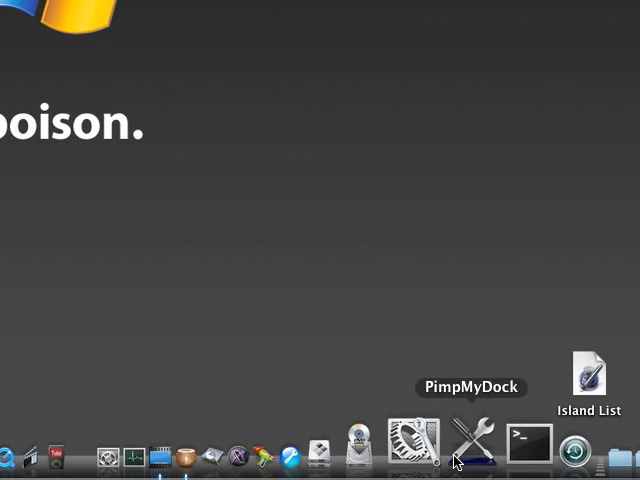
mouse_move(500, 440)
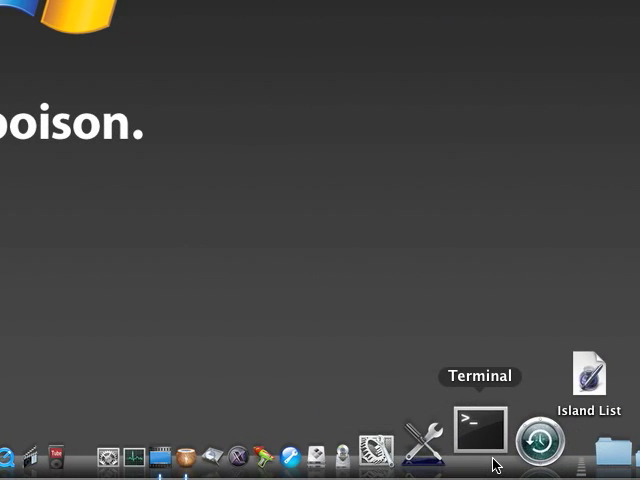
Launch Terminal from the Dock, then launch Time Machine to show its backup timeline
click(480, 428)
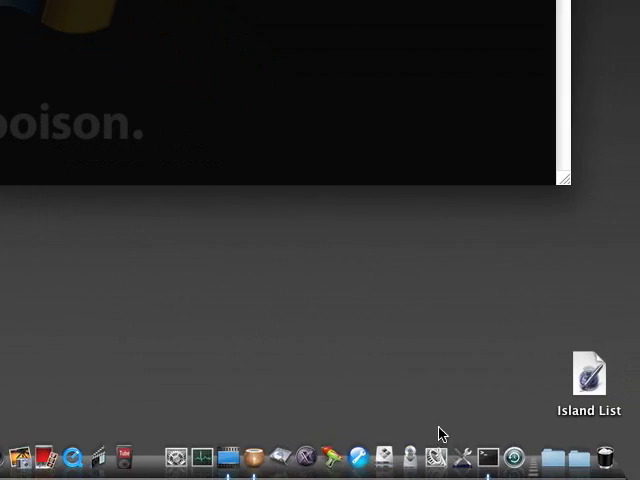
mouse_move(514, 436)
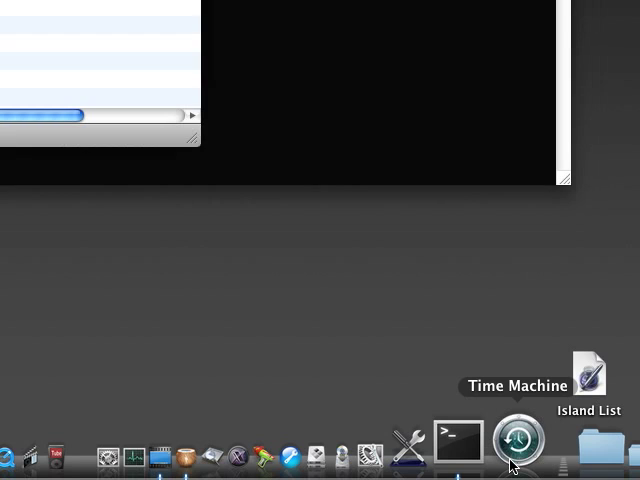
click(516, 438)
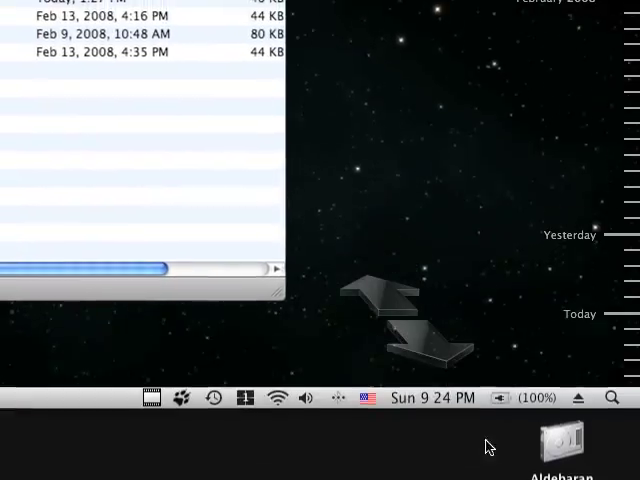